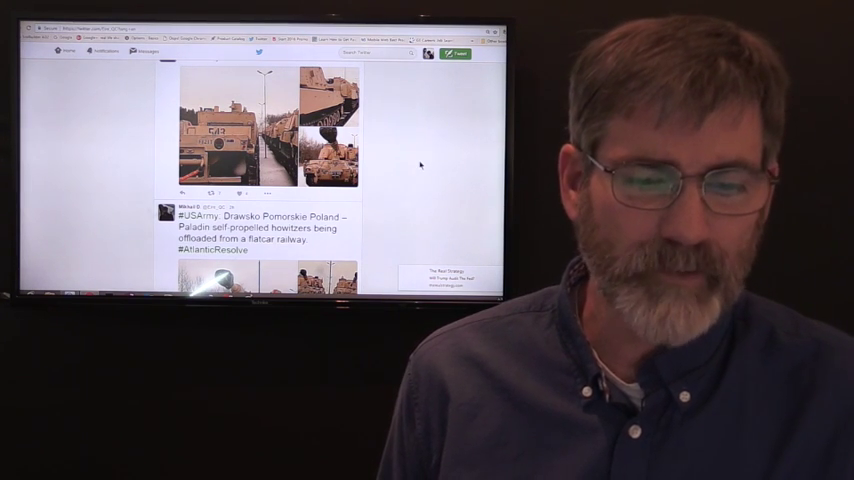
Step: Scroll the timeline through the deployment tweets down to the Black Hawk helicopter photo
scroll(down, 3)
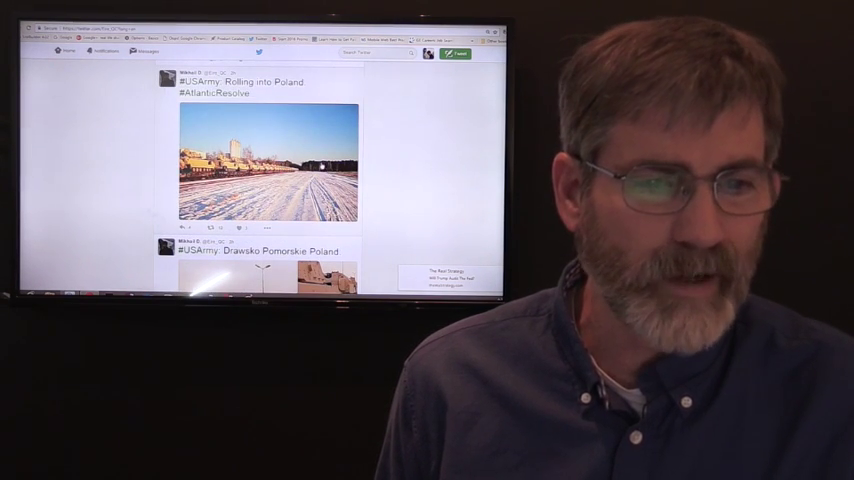
scroll(down, 3)
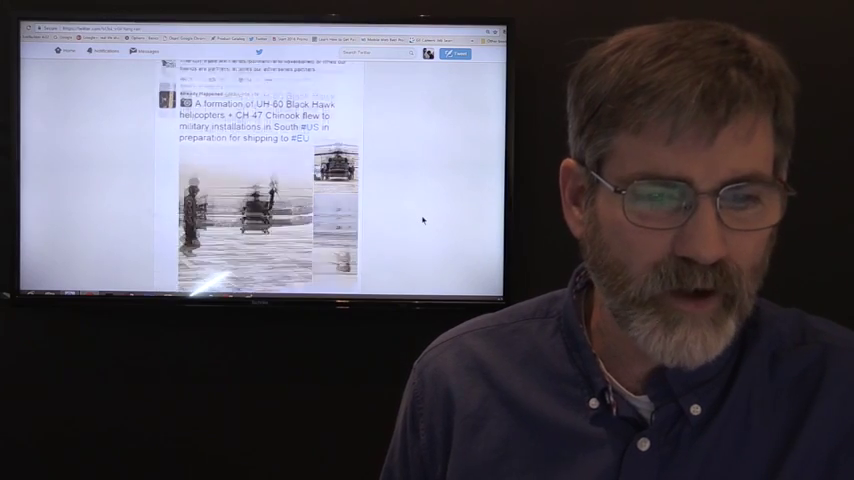
scroll(down, 3)
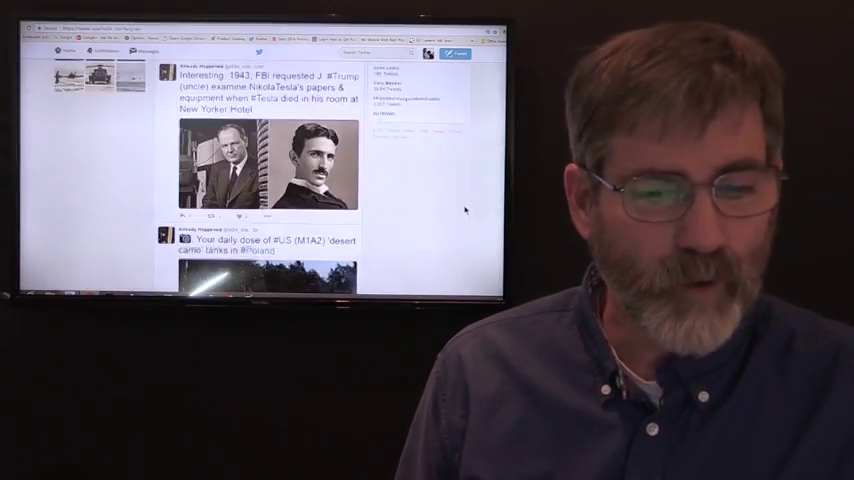
scroll(down, 3)
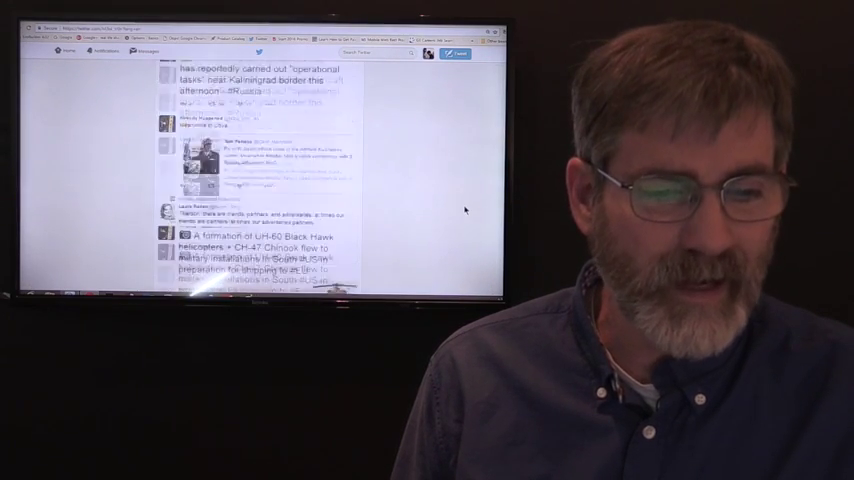
scroll(down, 3)
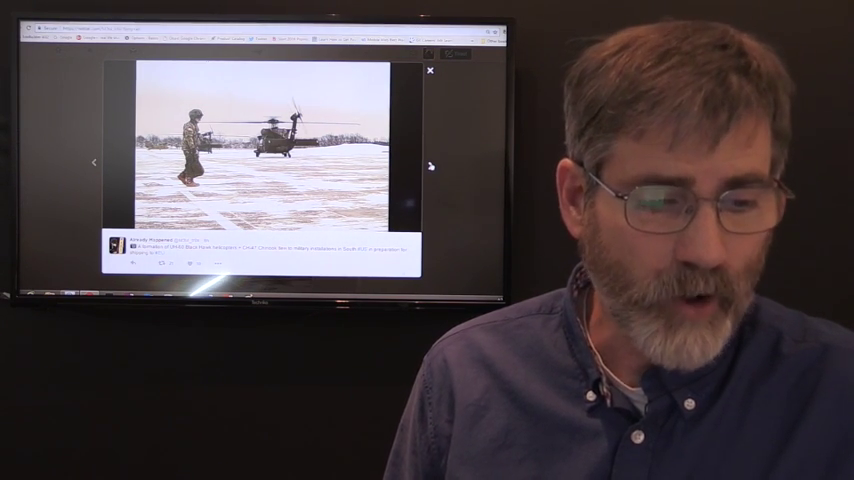
Step: Close the enlarged helicopter photo and return to the timeline
click(432, 162)
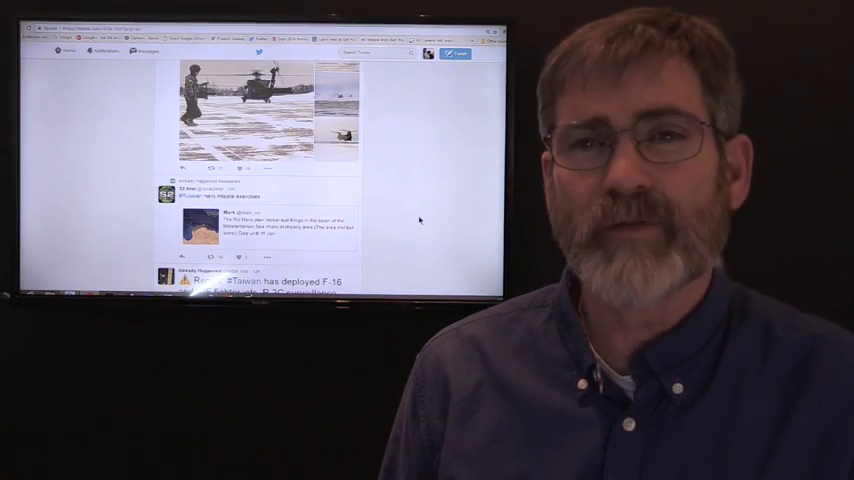
Step: Scroll further down the deployment tweets before switching to the Liveuamap map
scroll(down, 3)
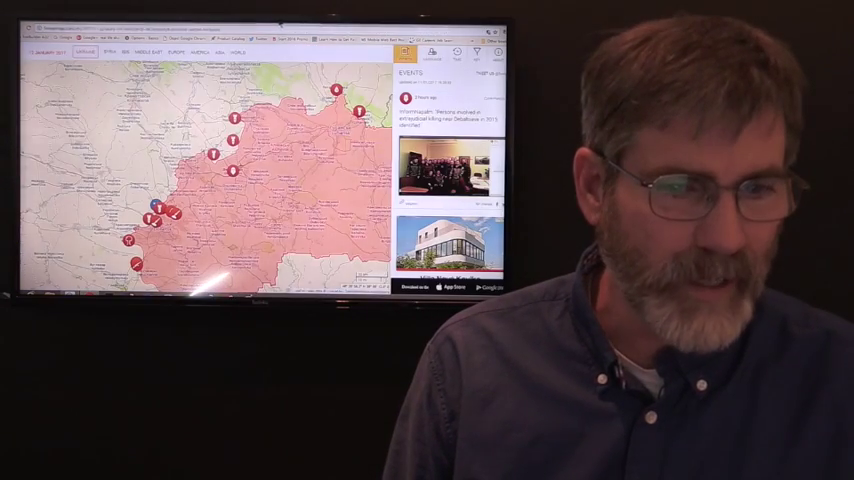
click(216, 52)
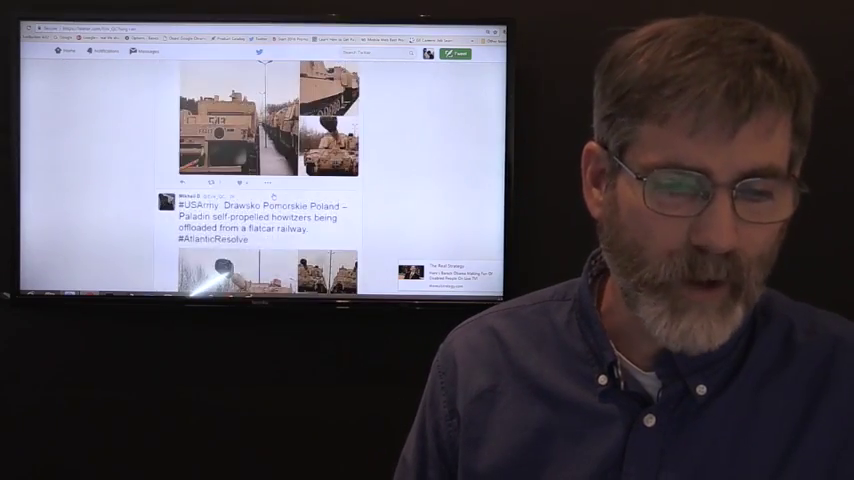
Step: Scroll past the Paladin and Ukraine artillery tweets to the Taiwan F-16 and RC-135W Kaliningrad tweets
scroll(down, 3)
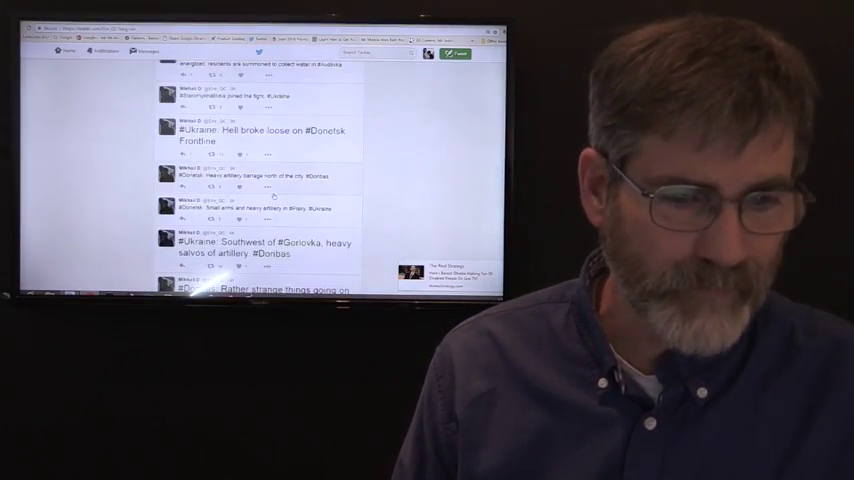
scroll(down, 3)
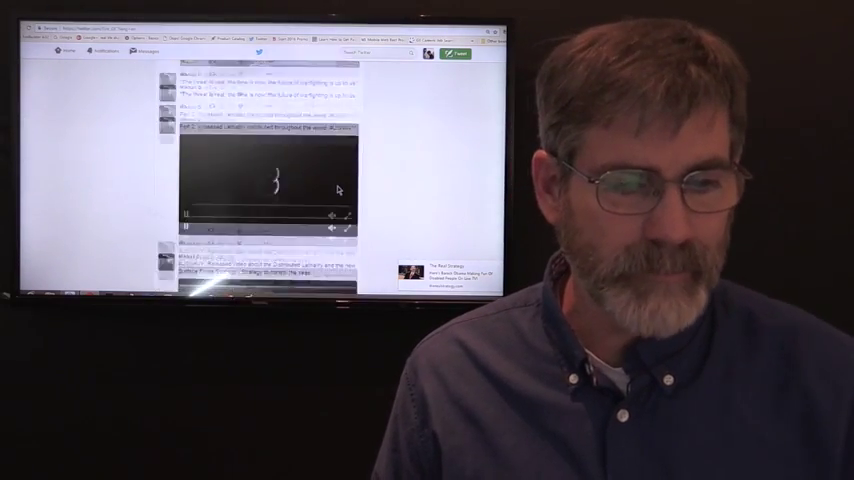
scroll(down, 3)
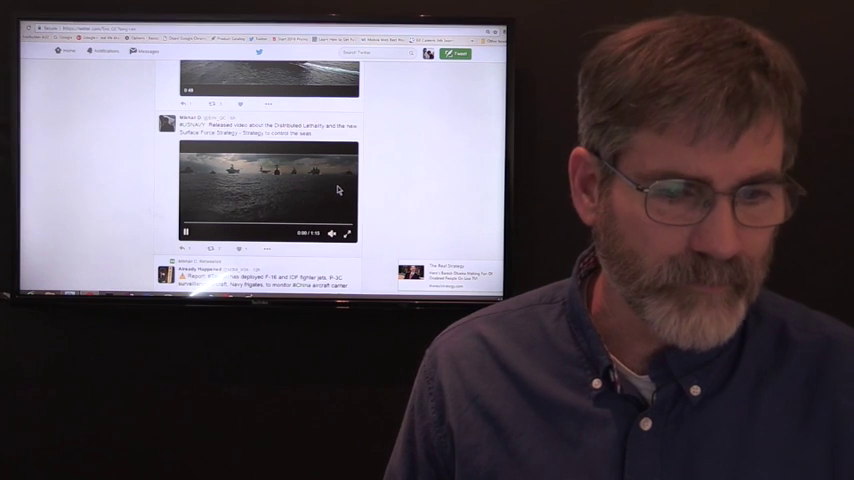
scroll(down, 3)
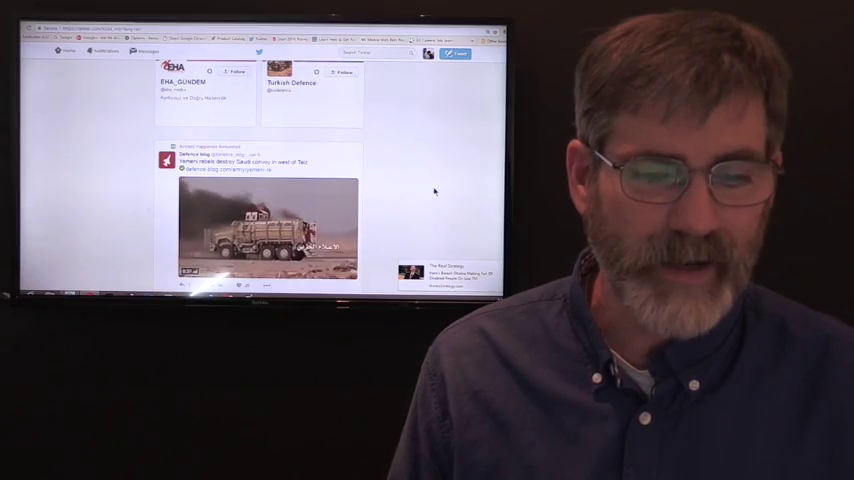
scroll(down, 3)
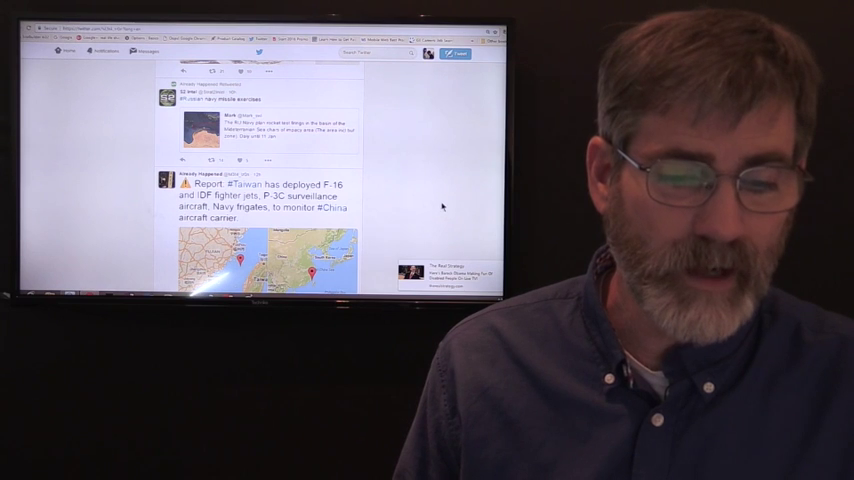
scroll(down, 3)
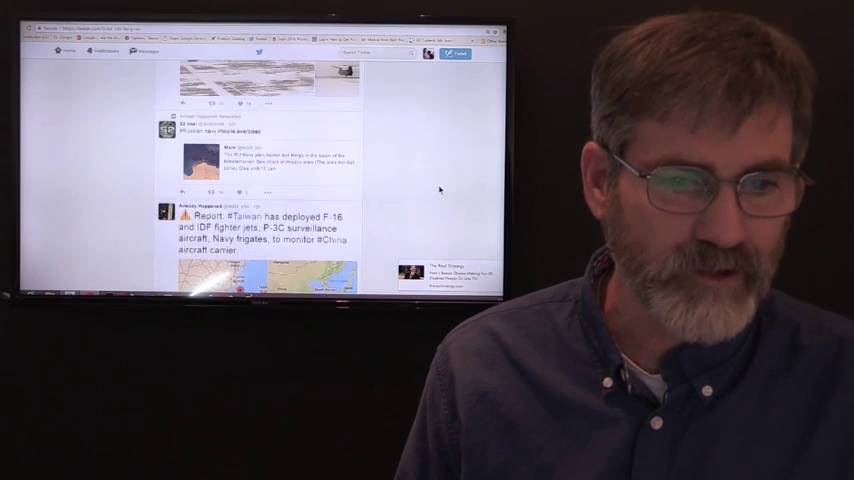
scroll(down, 3)
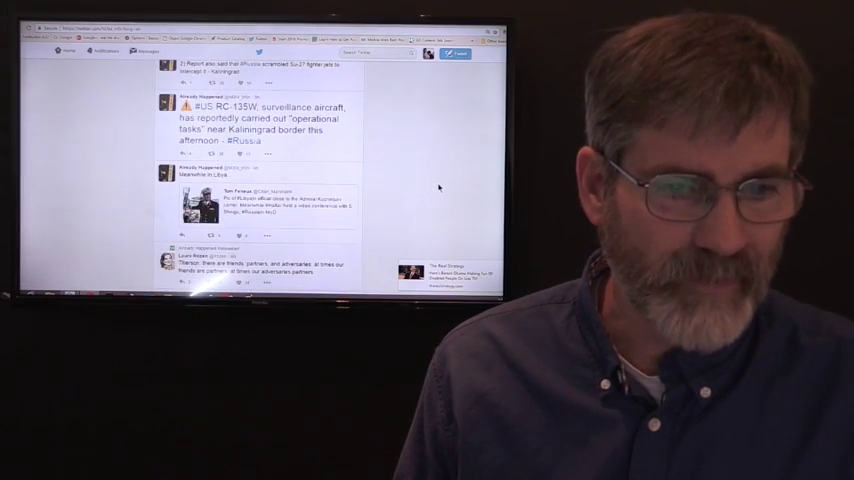